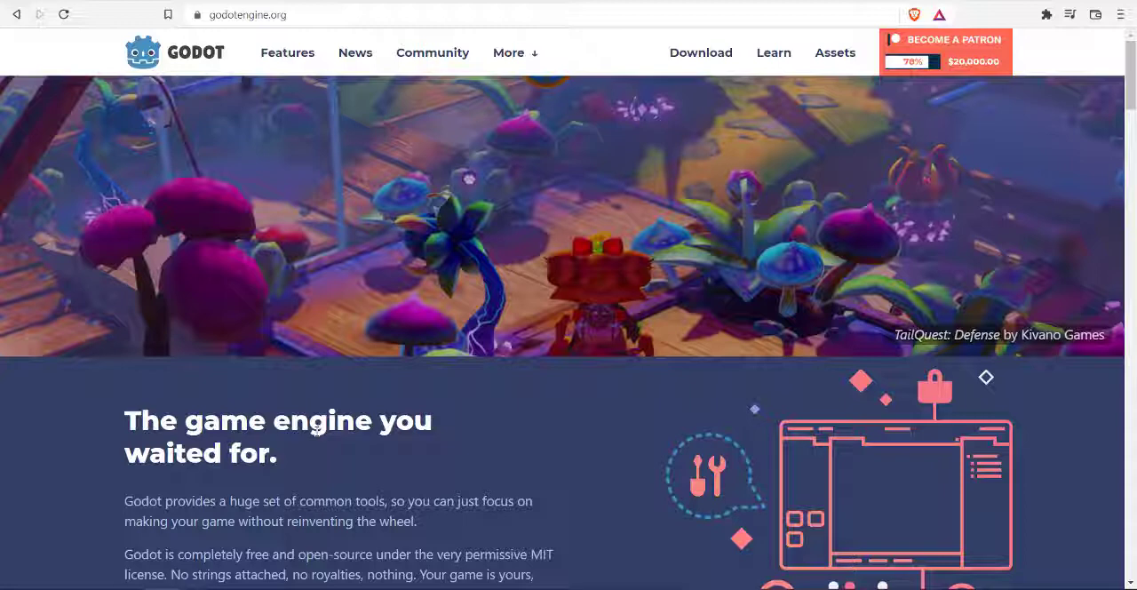
pyautogui.moveTo(158, 498)
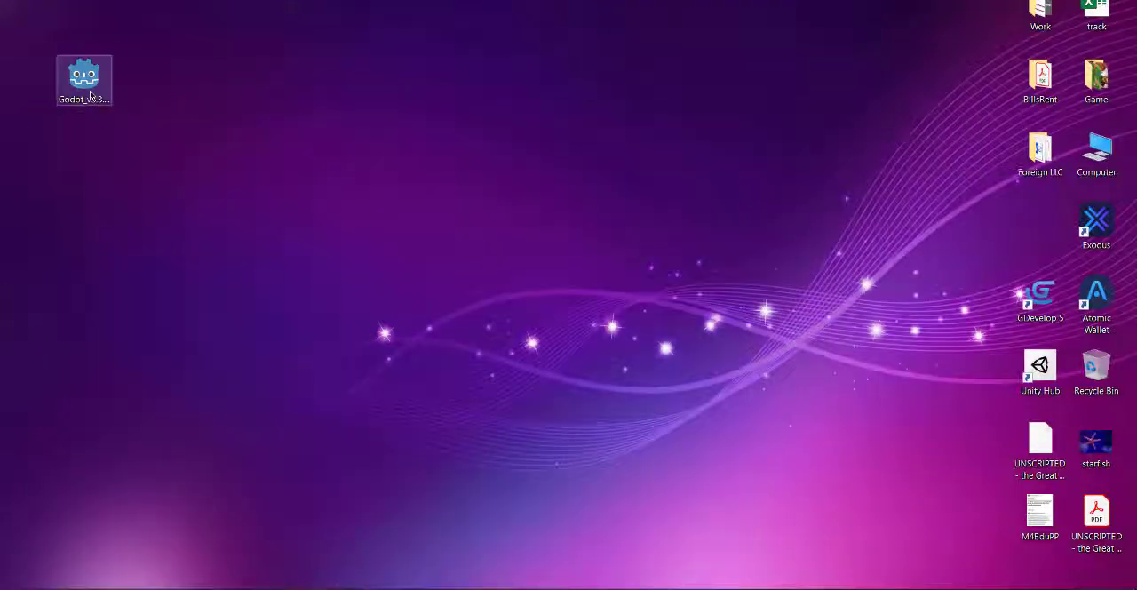
# Step: Launch Godot from the desktop and open the Scripts project for editing
pyautogui.doubleClick(83, 80)
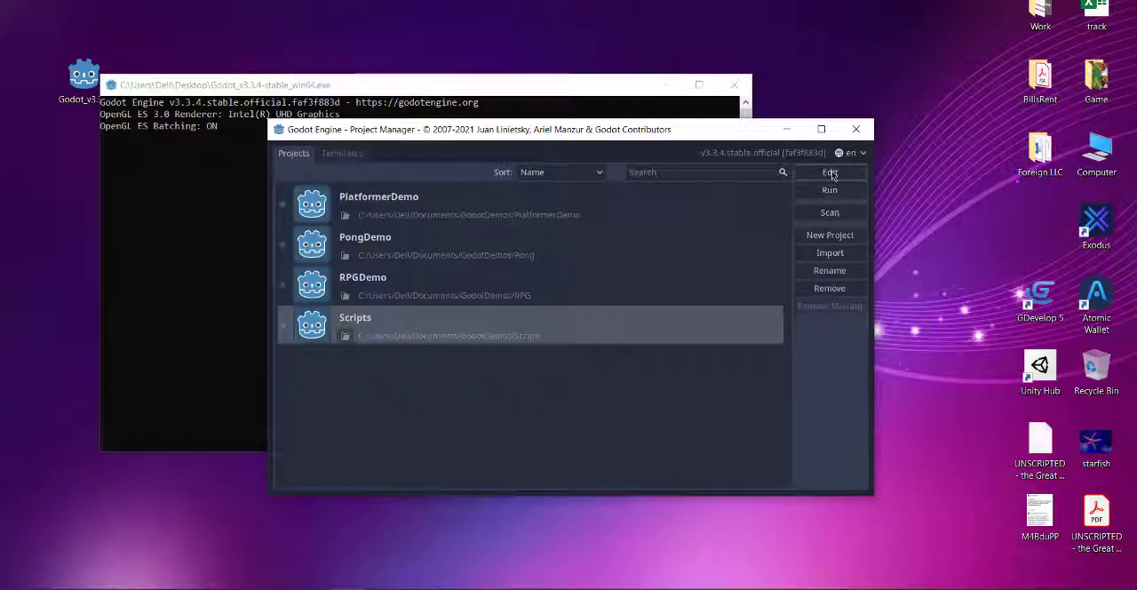
pyautogui.click(828, 171)
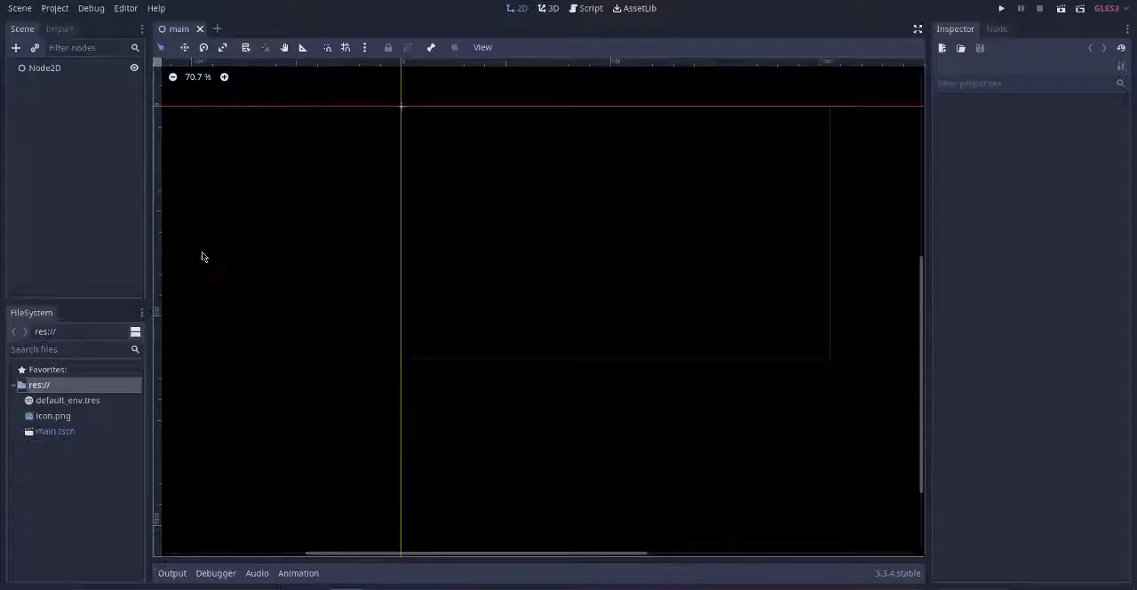
# Step: Add a Particles2D child under the Node2D root, found by searching 'part'
pyautogui.click(45, 68)
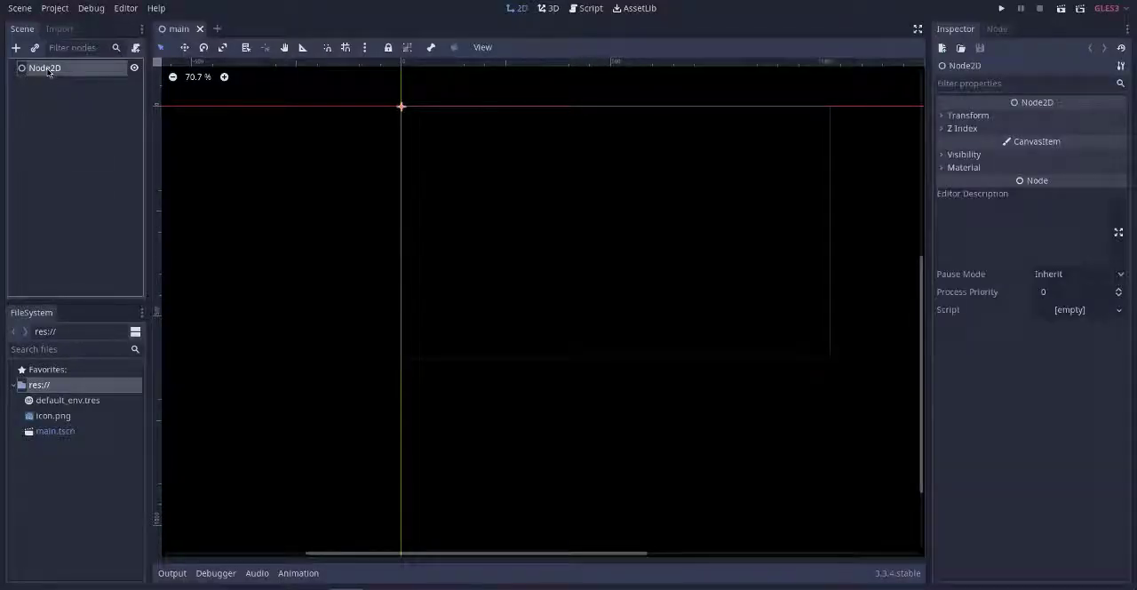
pyautogui.click(15, 47)
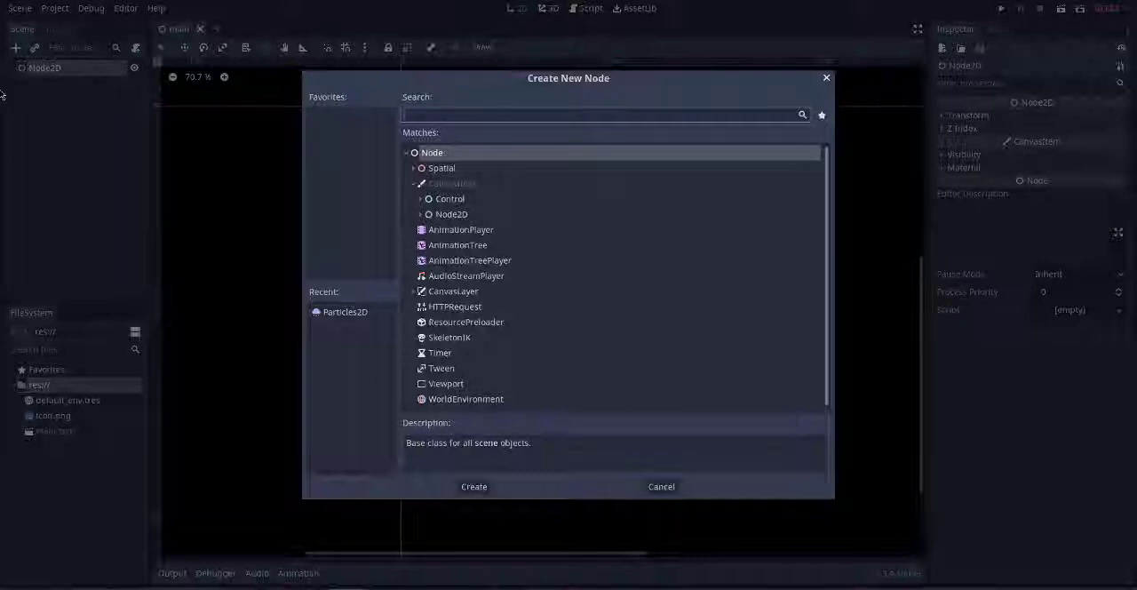
pyautogui.write('particle')
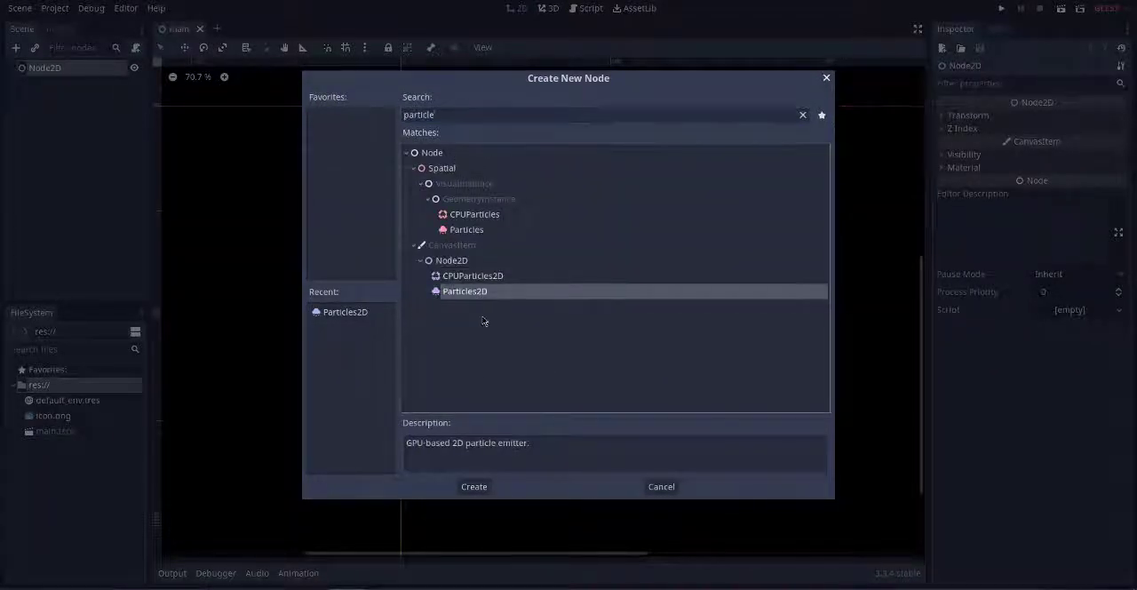
pyautogui.click(473, 486)
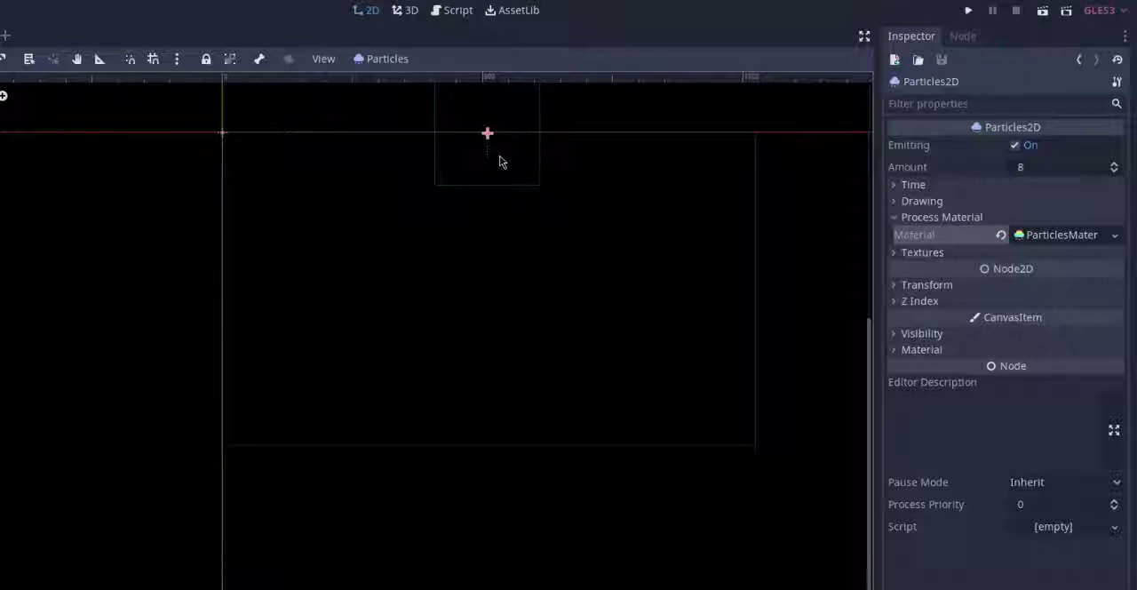
pyautogui.moveTo(777, 205)
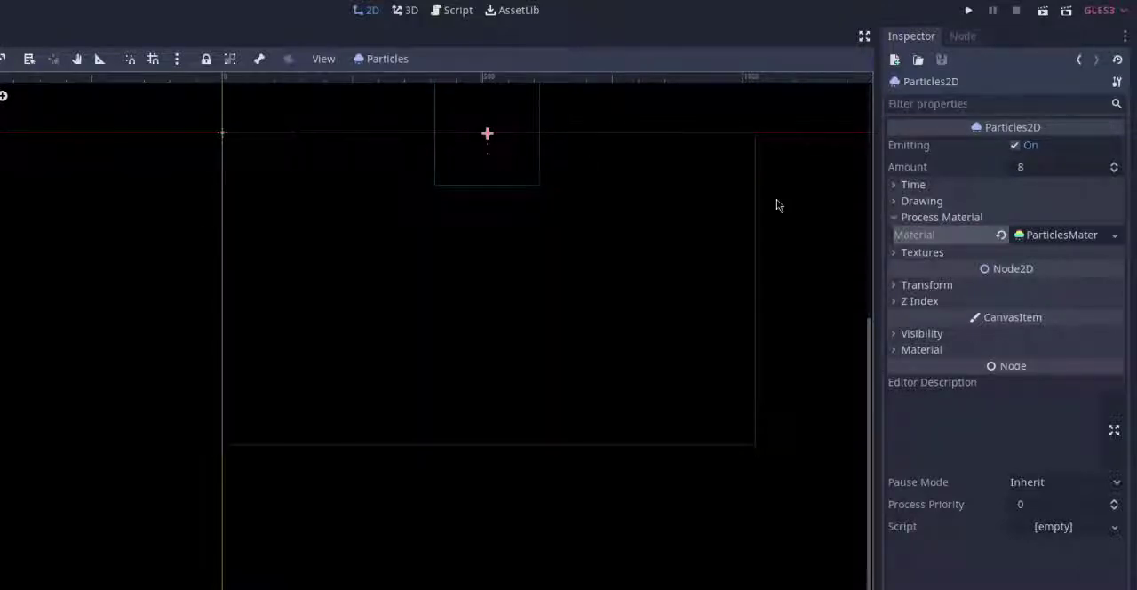
pyautogui.moveTo(981, 179)
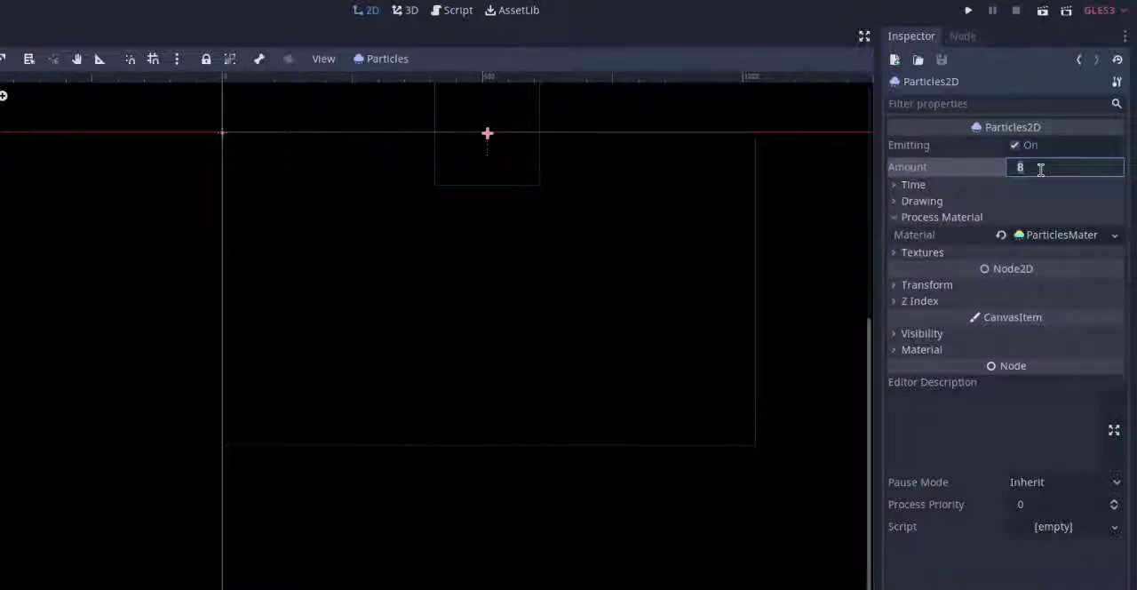
# Step: Enter 800 in the Particles2D Amount field
pyautogui.write('800')
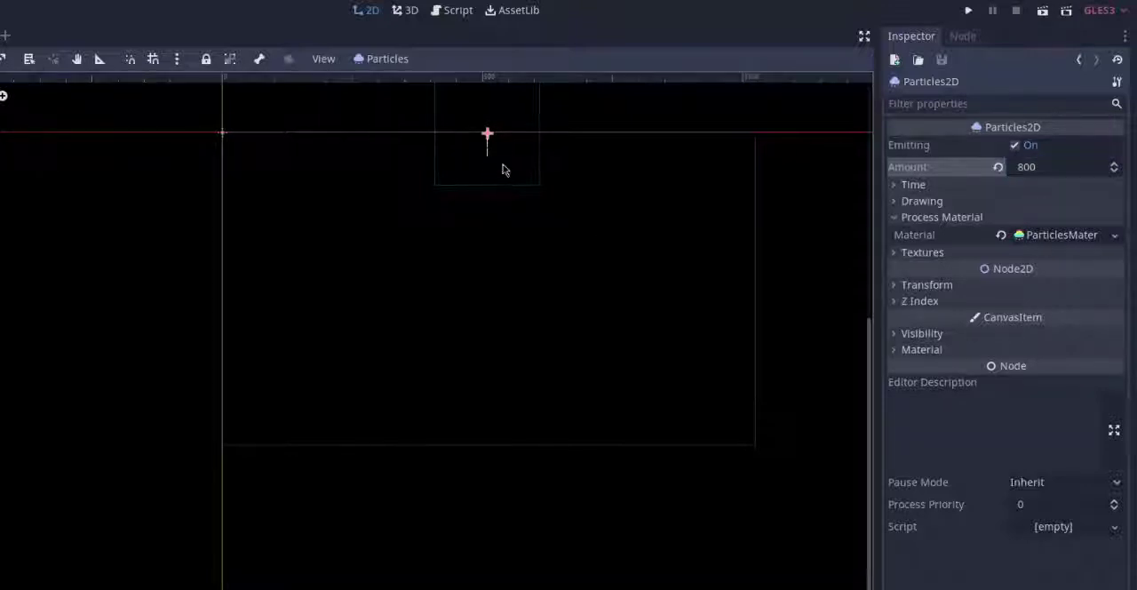
# Step: Under Time, set Lifetime to 10 and Speed Scale to 2
pyautogui.click(913, 184)
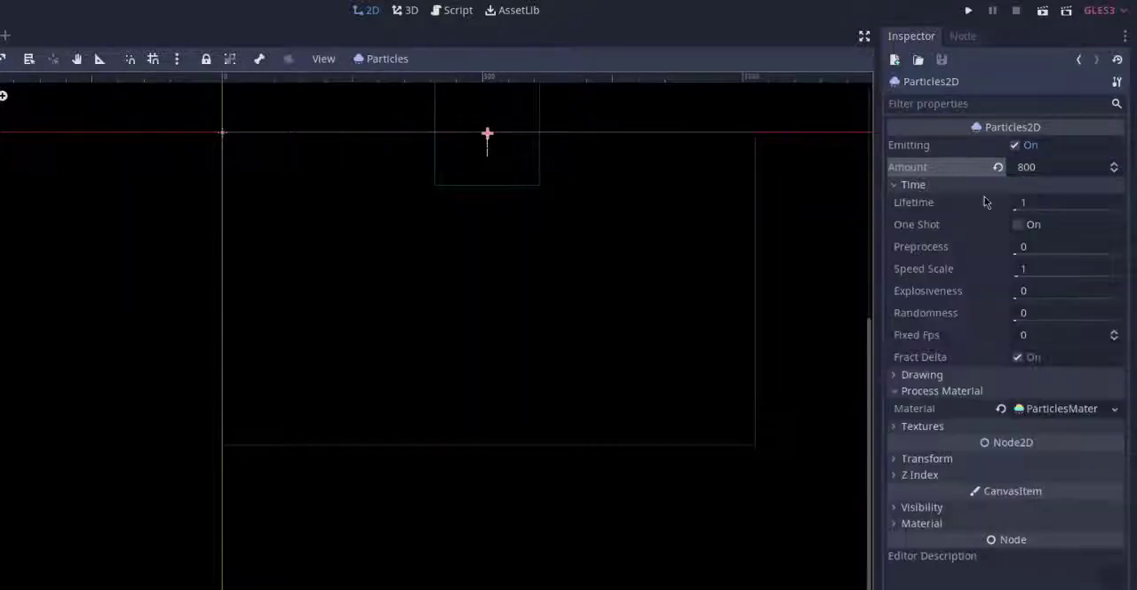
pyautogui.click(1065, 202)
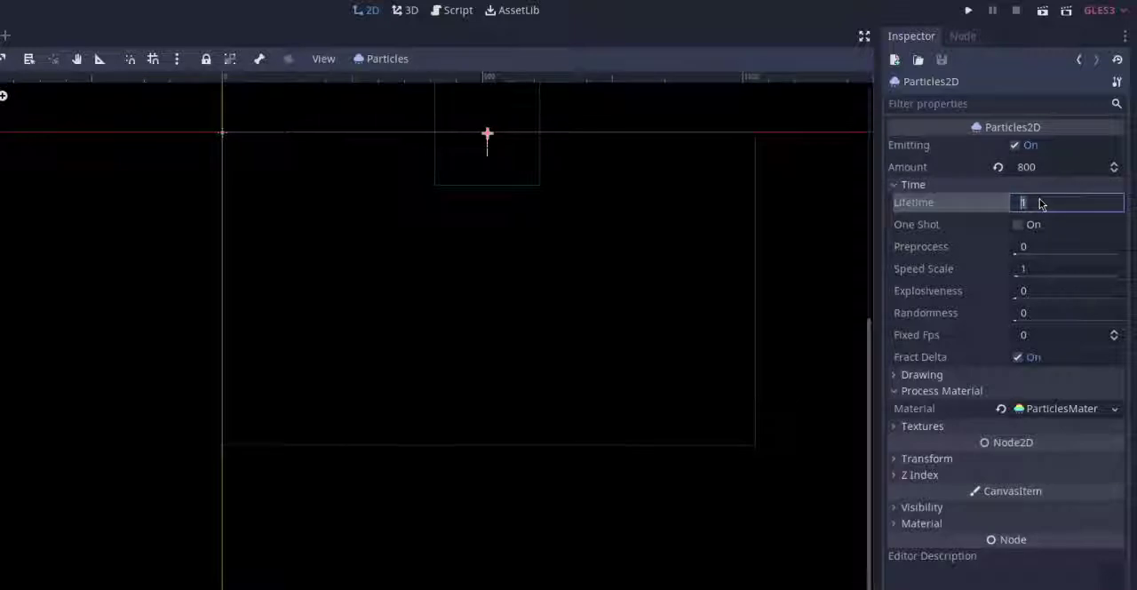
pyautogui.write('0')
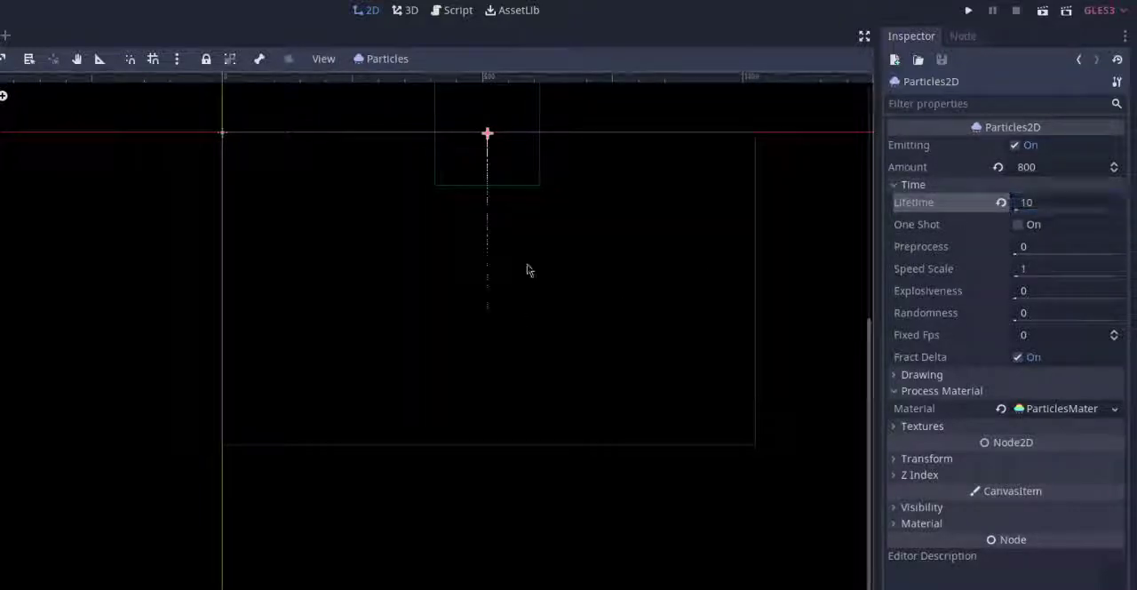
pyautogui.press('ctrl+s')
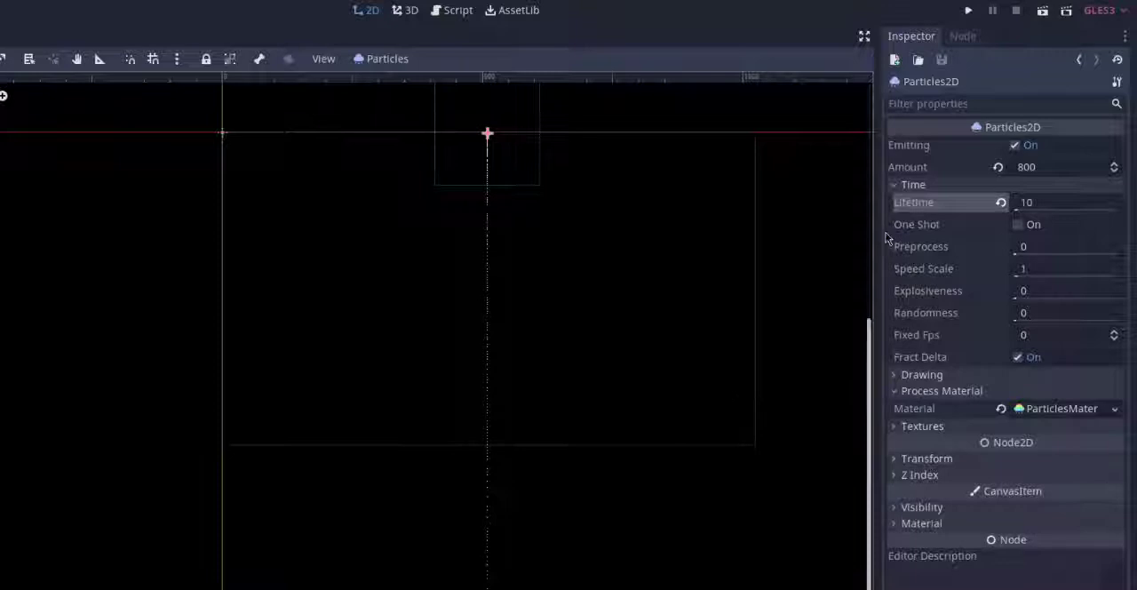
pyautogui.click(1066, 269)
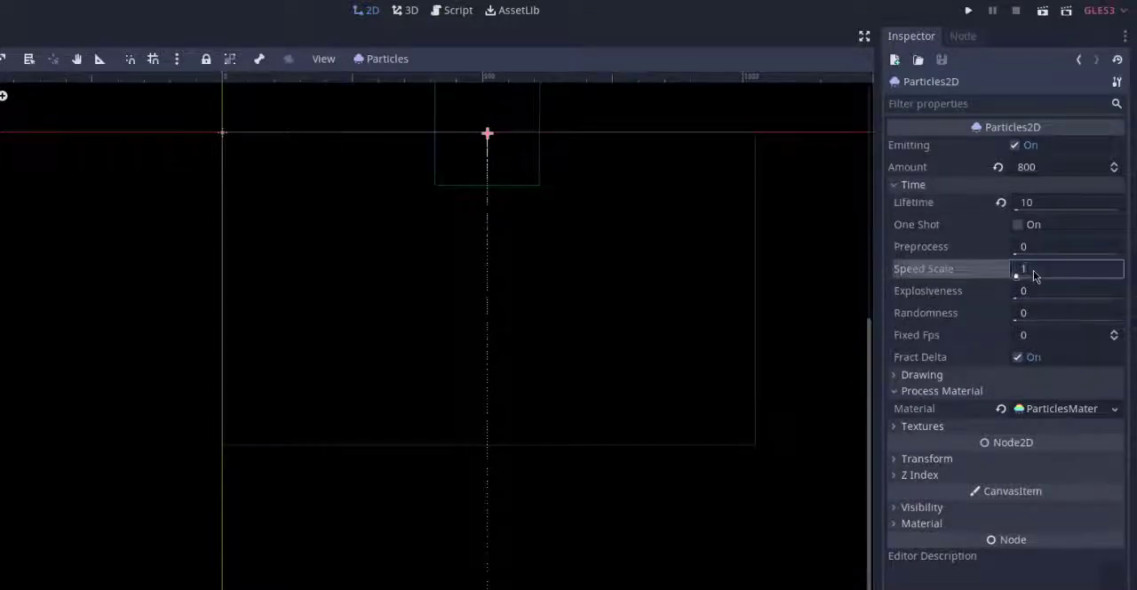
pyautogui.write('2')
pyautogui.click(1067, 313)
pyautogui.write('1')
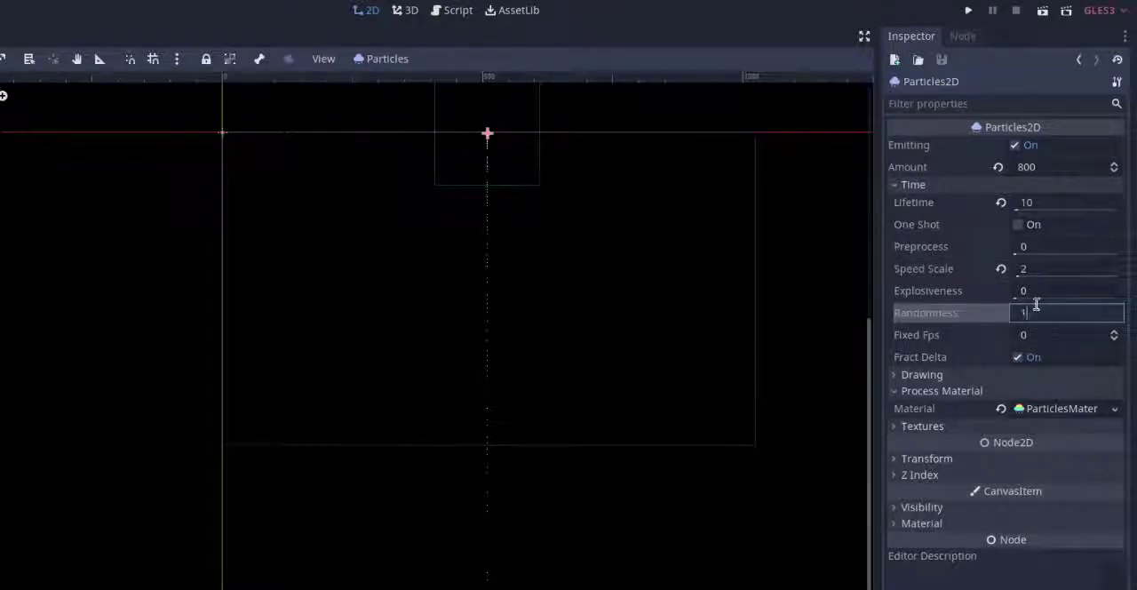
pyautogui.moveTo(722, 116)
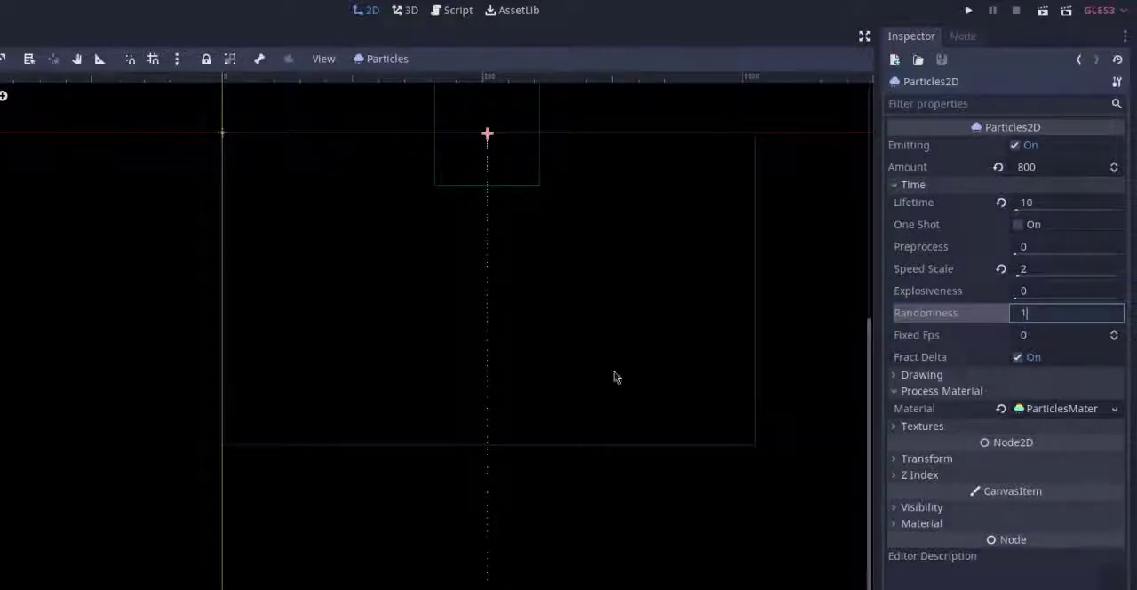
pyautogui.moveTo(675, 354)
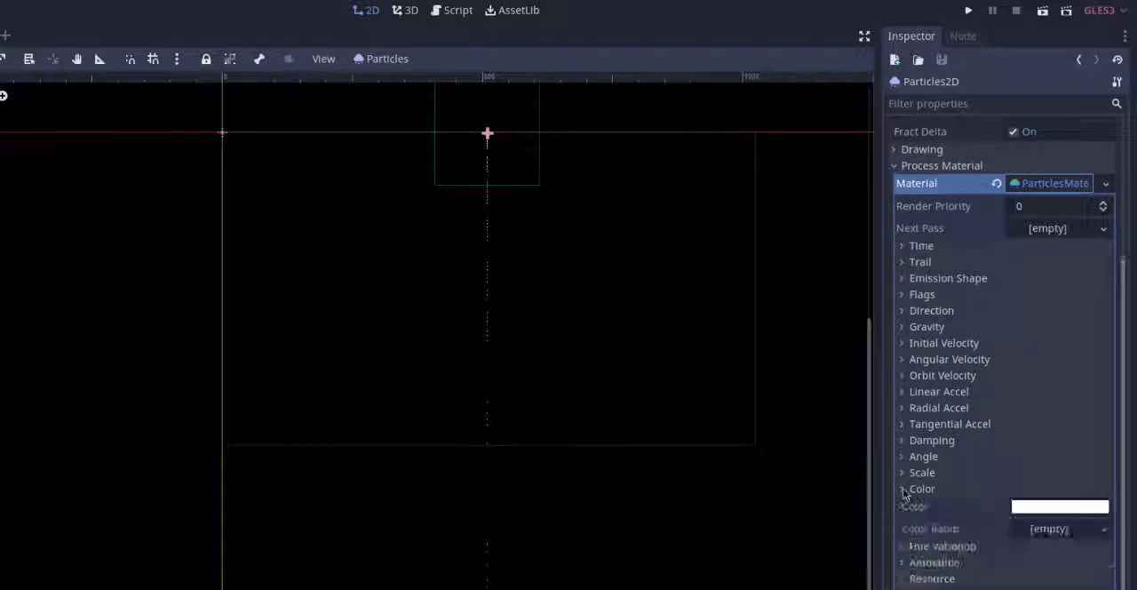
# Step: Collapse the colour settings and set Emission Shape Box Extents x to 640
pyautogui.click(922, 488)
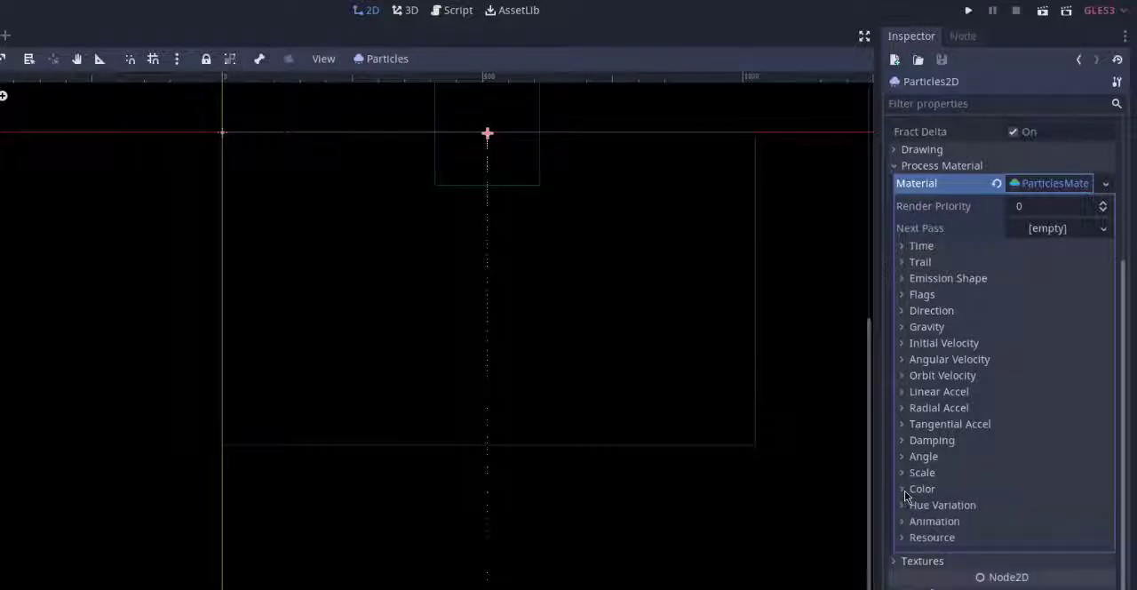
pyautogui.click(948, 278)
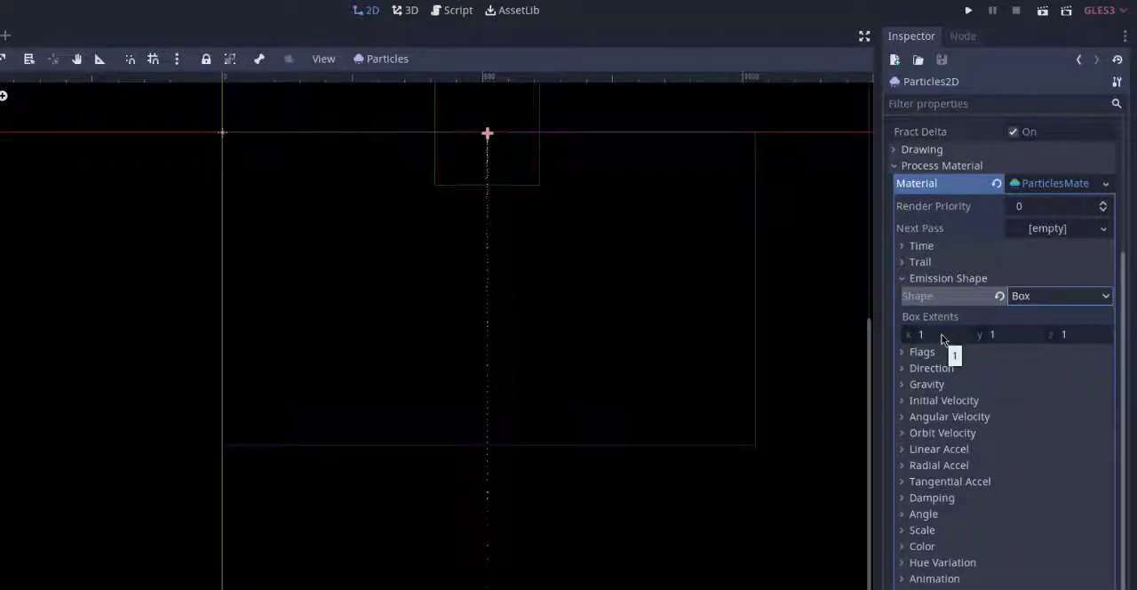
pyautogui.click(933, 334)
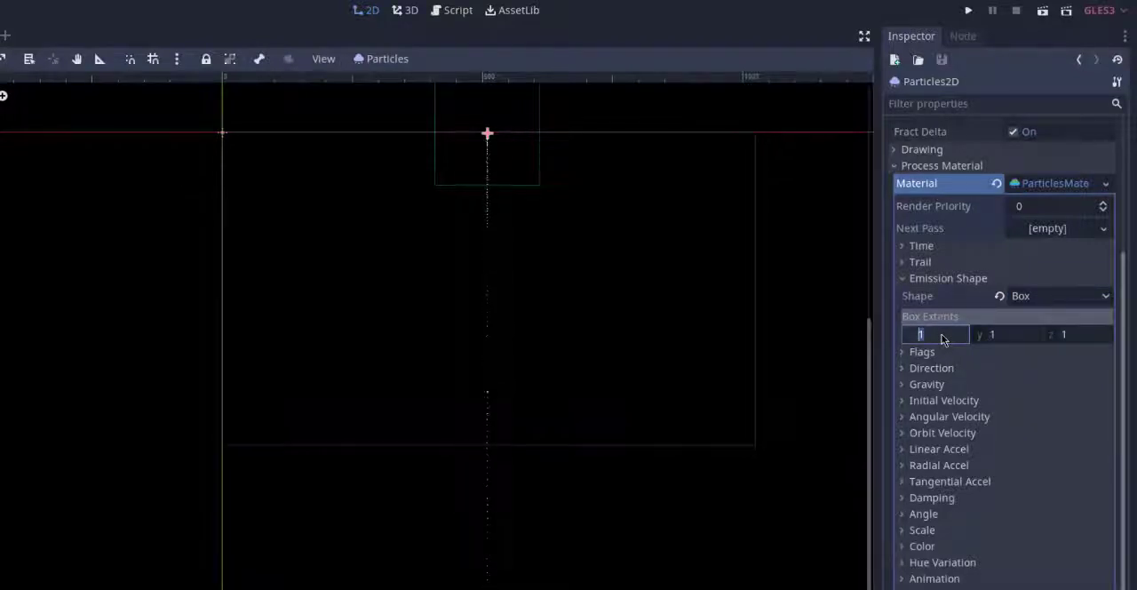
pyautogui.write('6')
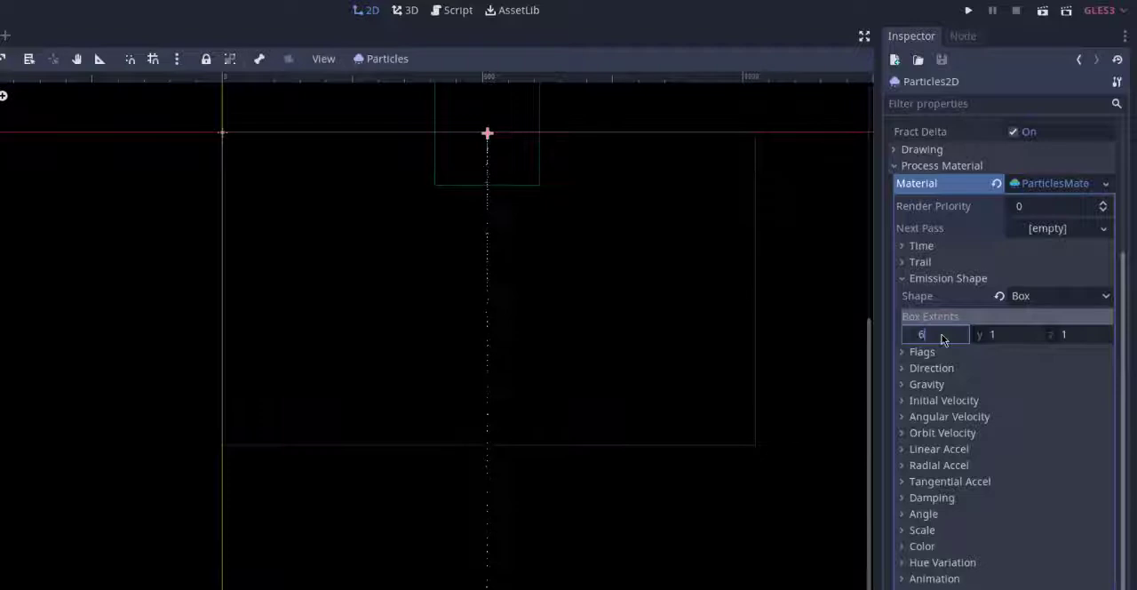
pyautogui.write('40')
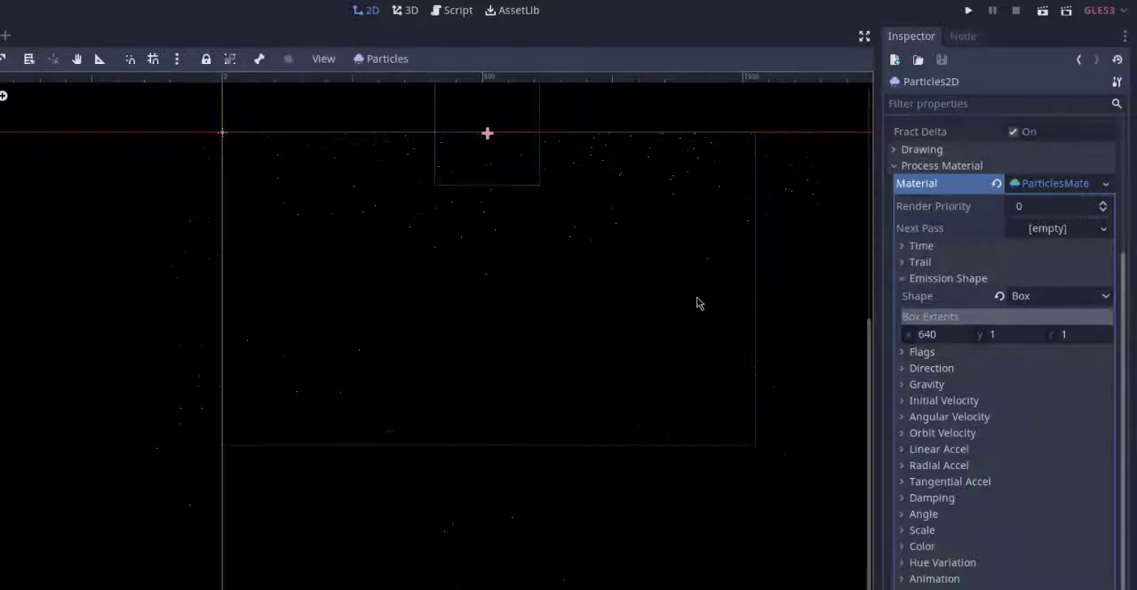
pyautogui.moveTo(746, 309)
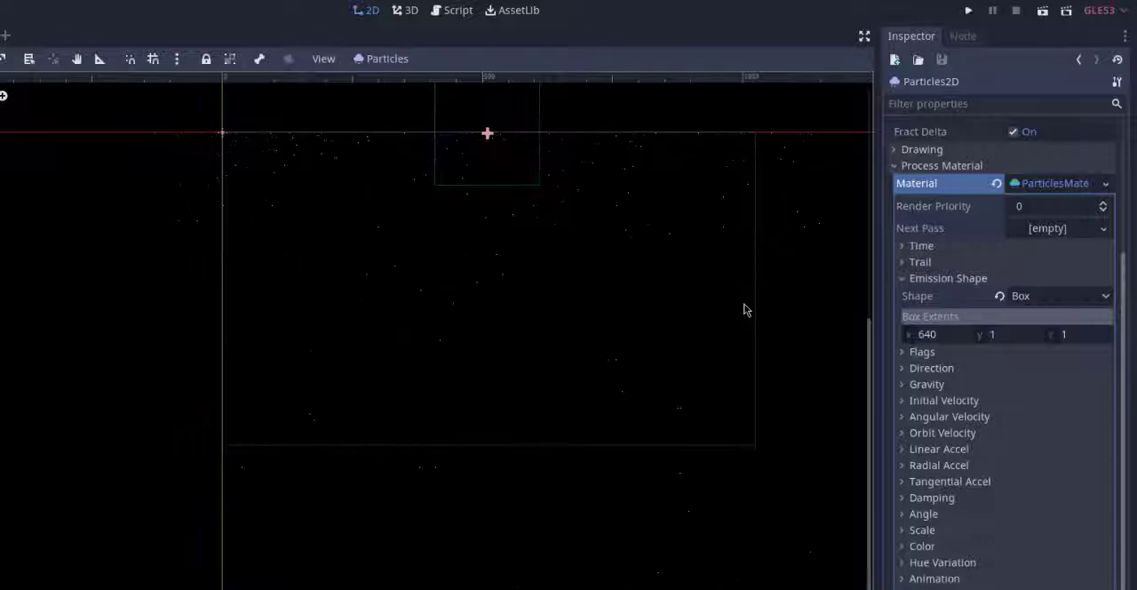
pyautogui.moveTo(812, 341)
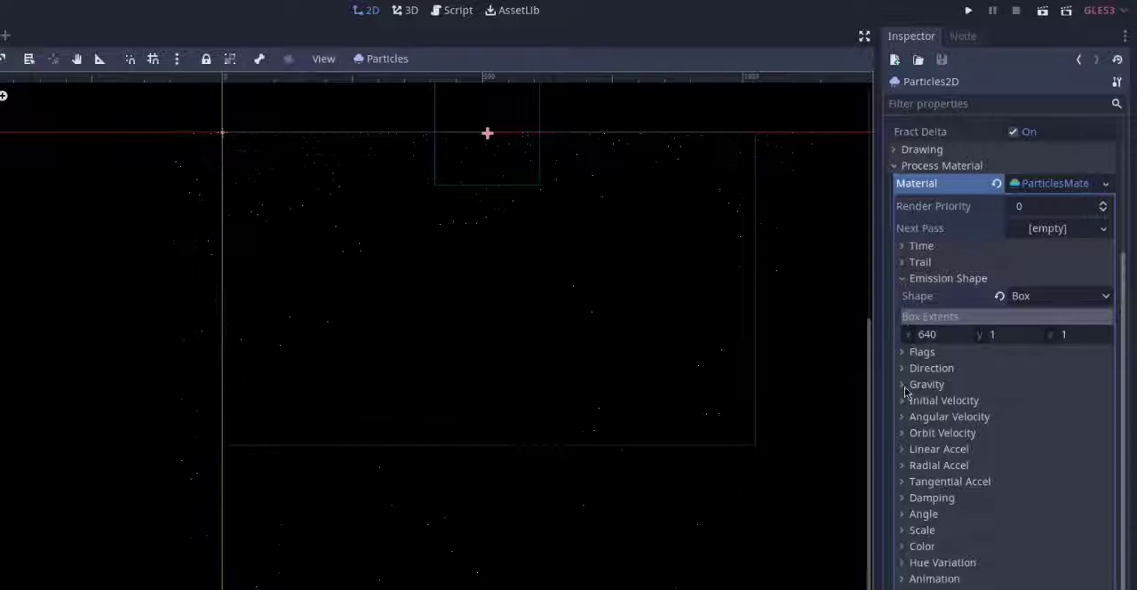
# Step: Expand Gravity on the process material and set its y value to 10
pyautogui.click(927, 383)
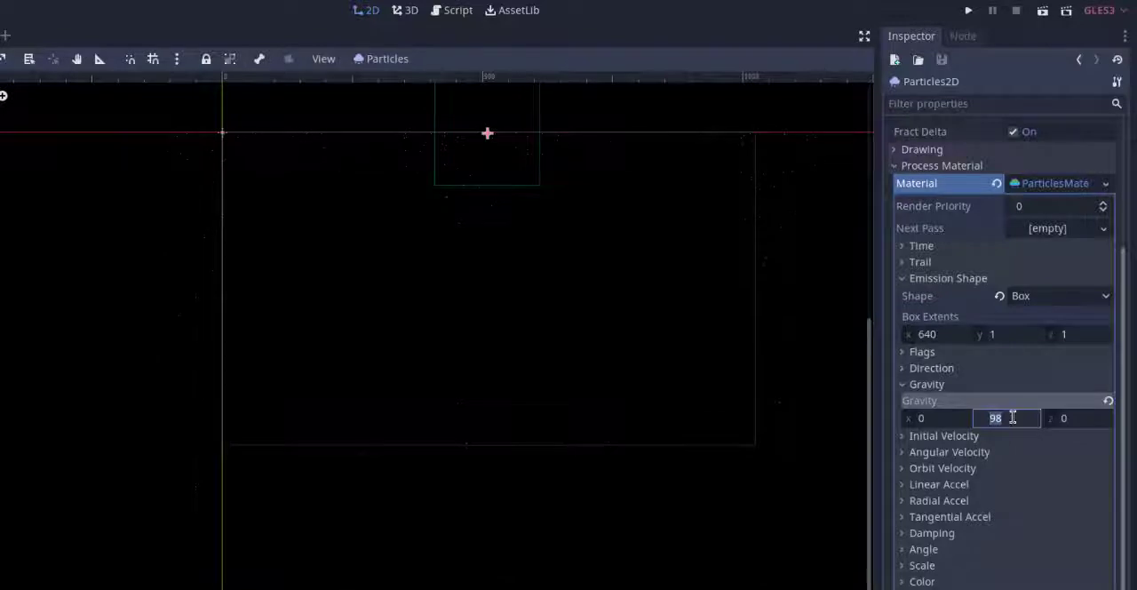
pyautogui.write('10')
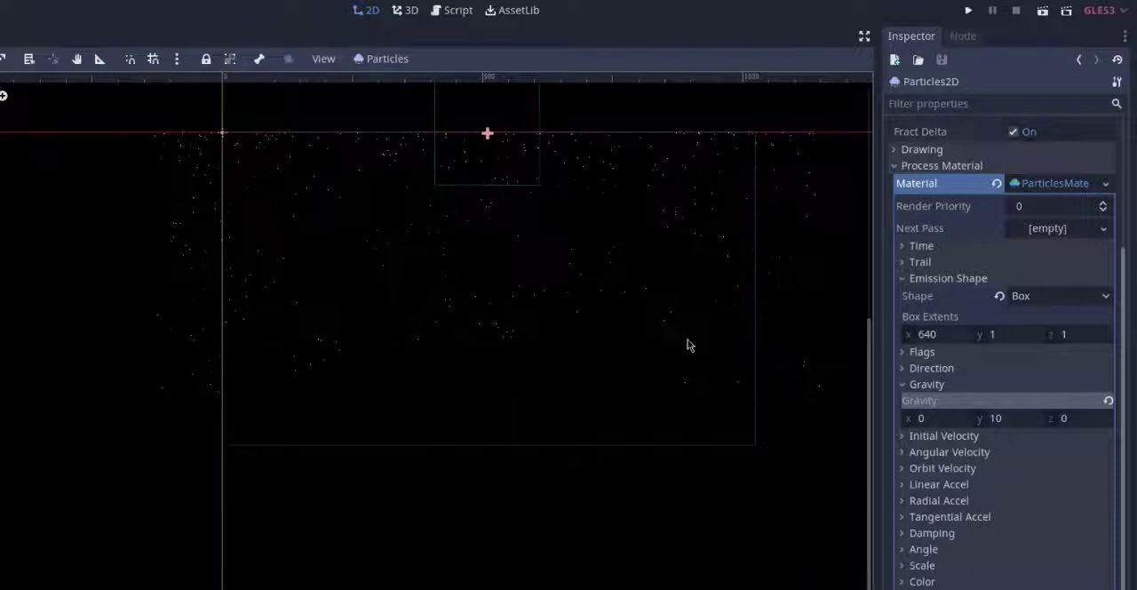
pyautogui.moveTo(288, 403)
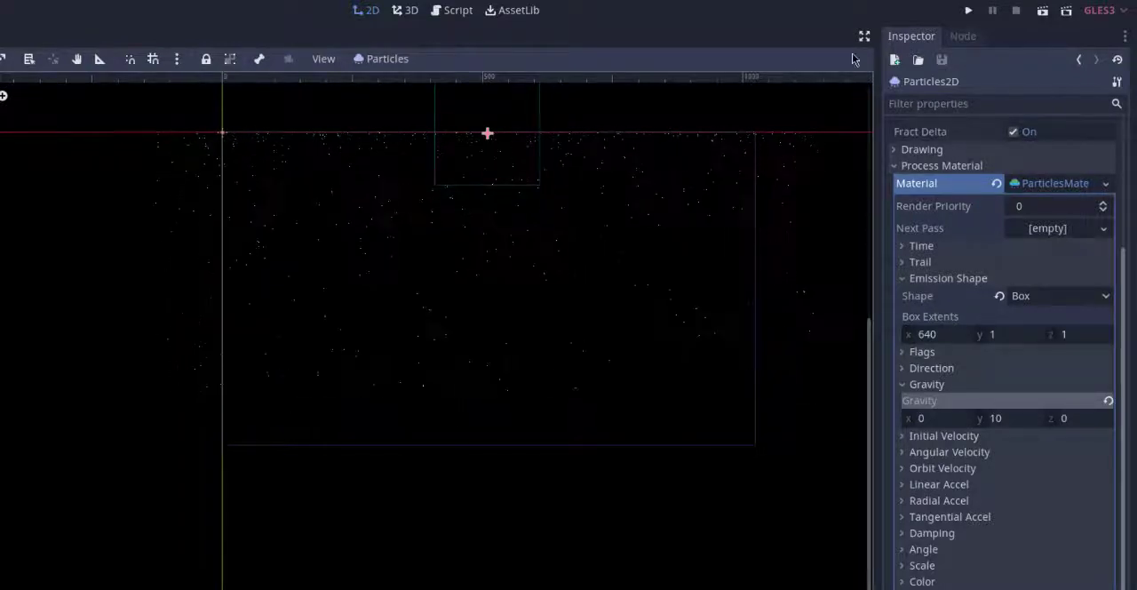
pyautogui.click(967, 10)
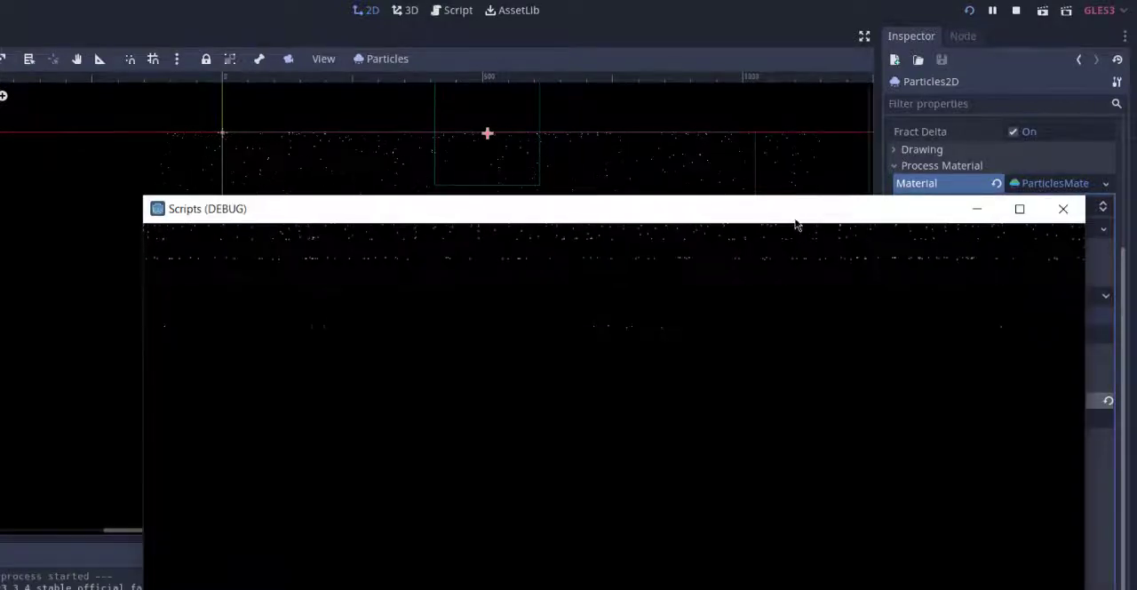
pyautogui.moveTo(207, 208); pyautogui.dragTo(81, 90)
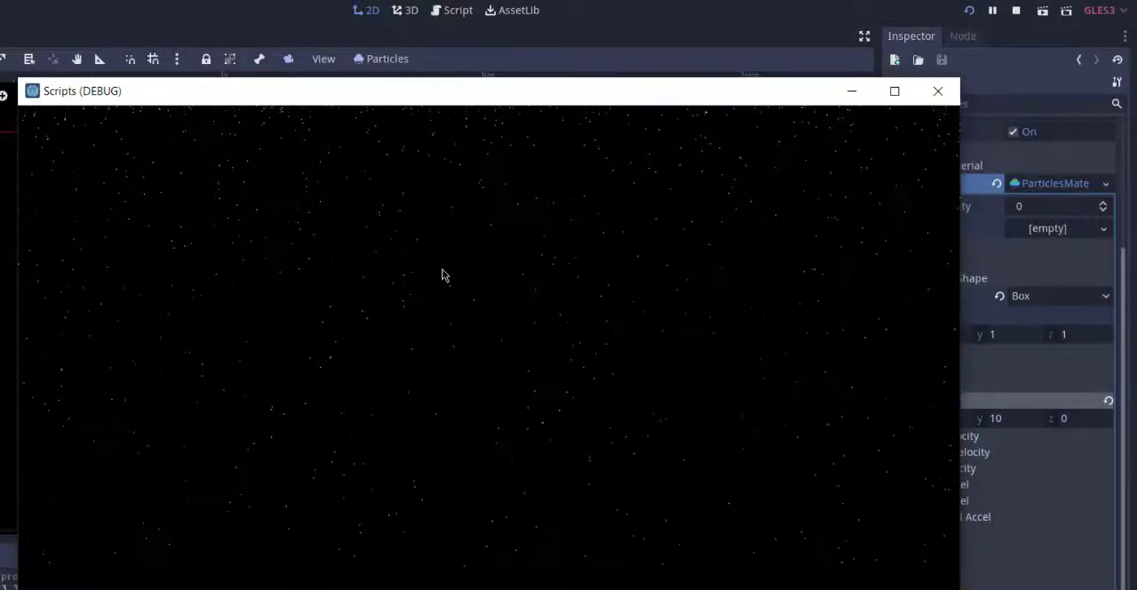
pyautogui.click(937, 90)
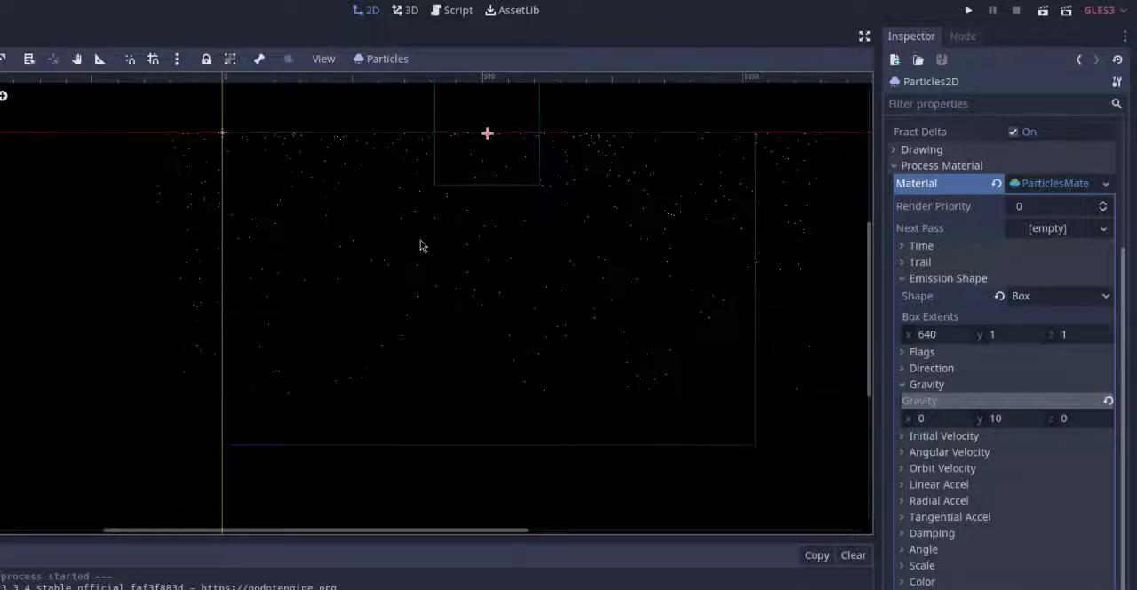
pyautogui.moveTo(742, 238)
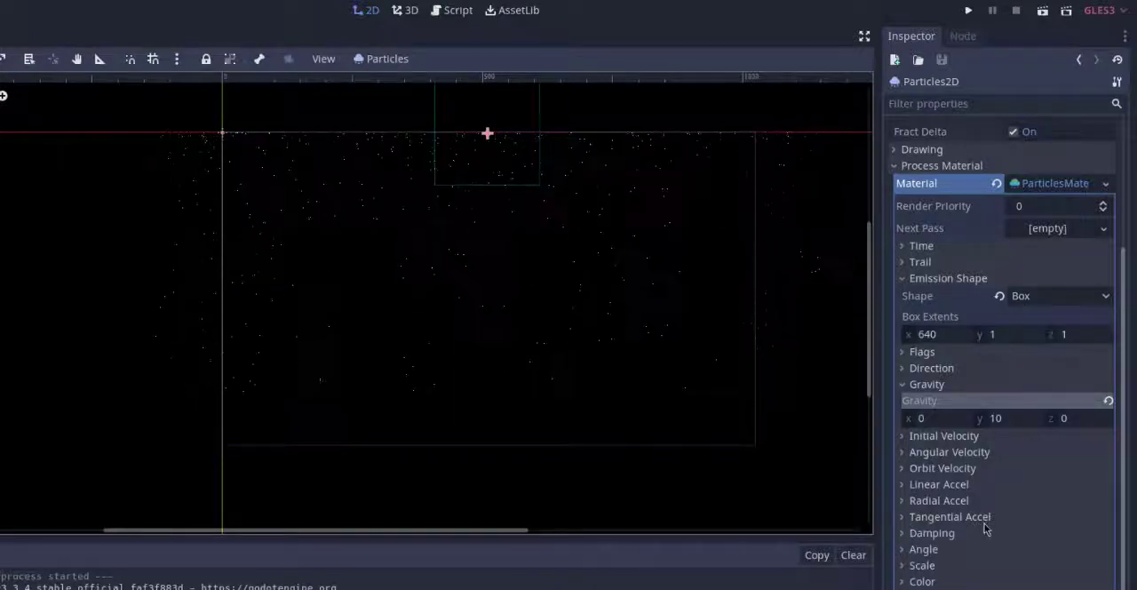
# Step: Assign a New CurveTexture to the Tangential Accel curve and open its curve
pyautogui.scroll(-3)
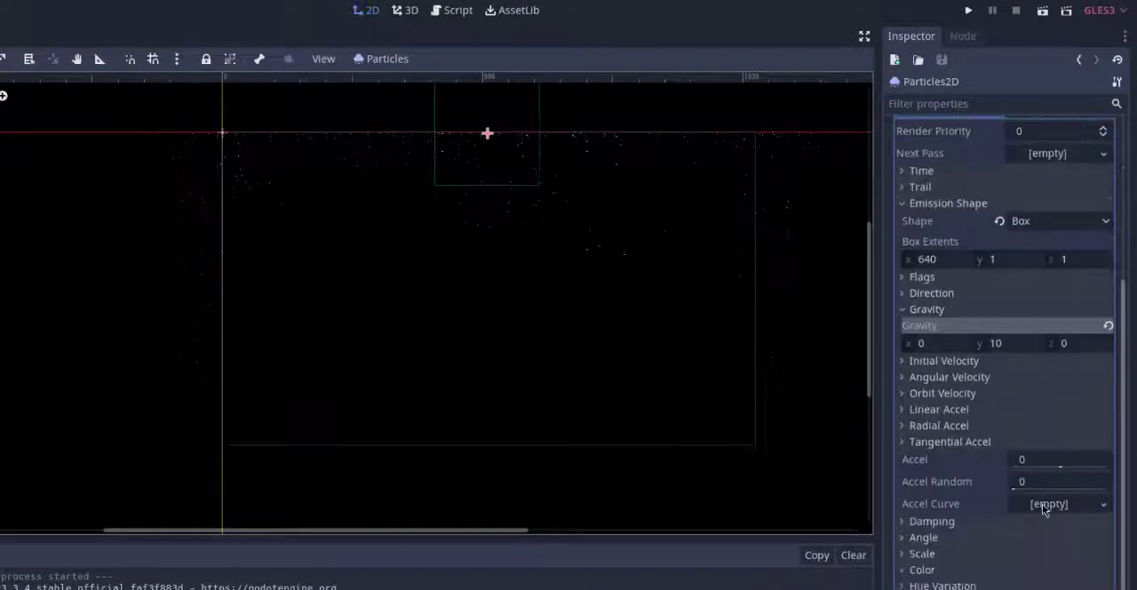
pyautogui.click(1057, 504)
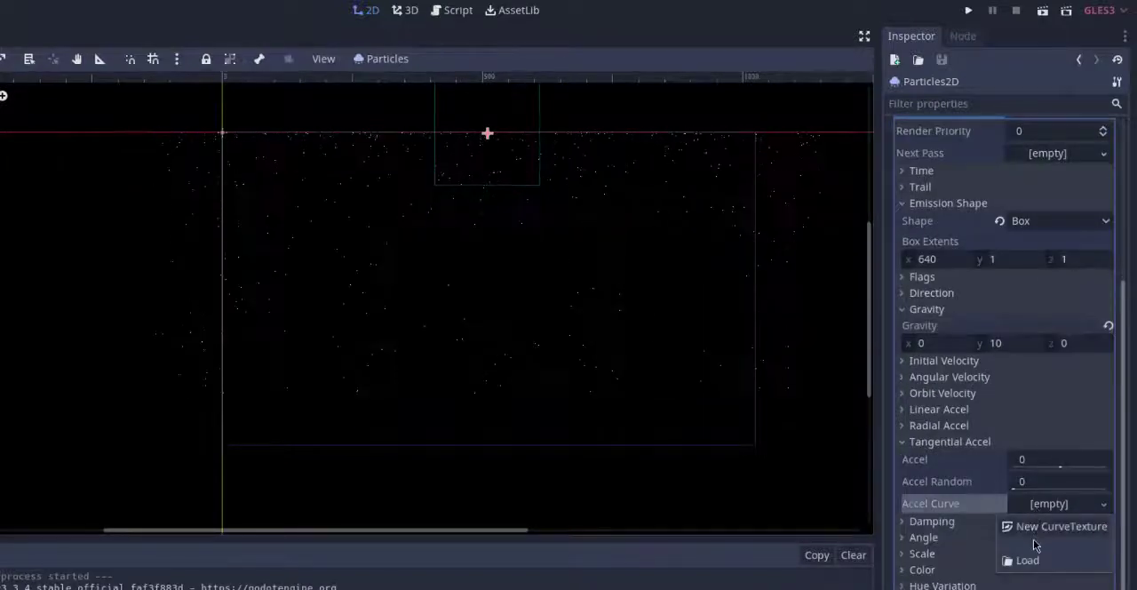
pyautogui.click(1061, 526)
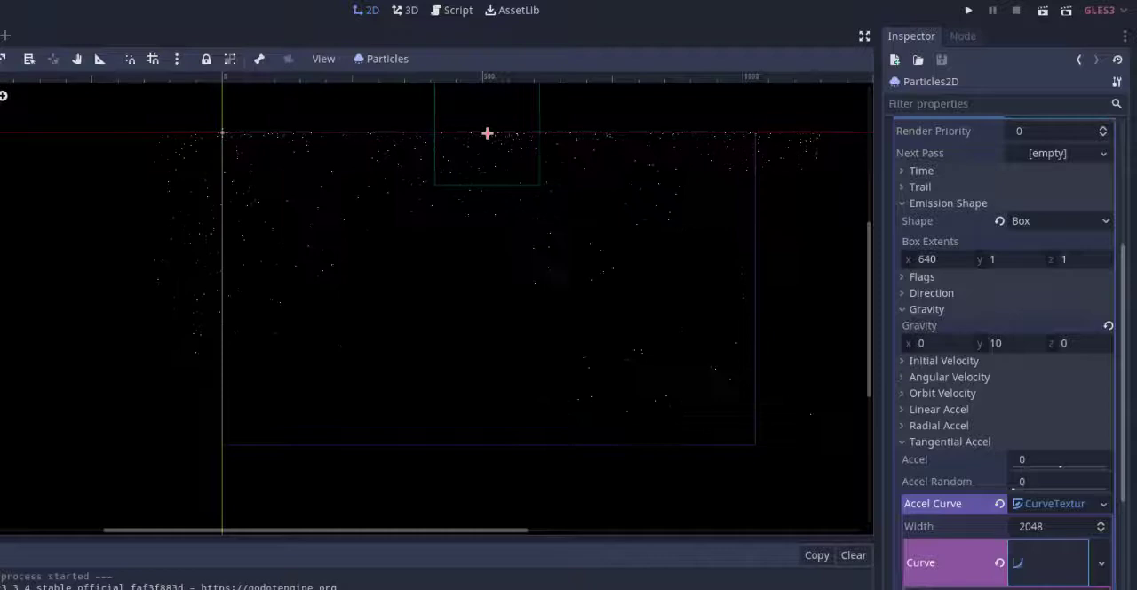
pyautogui.click(1048, 562)
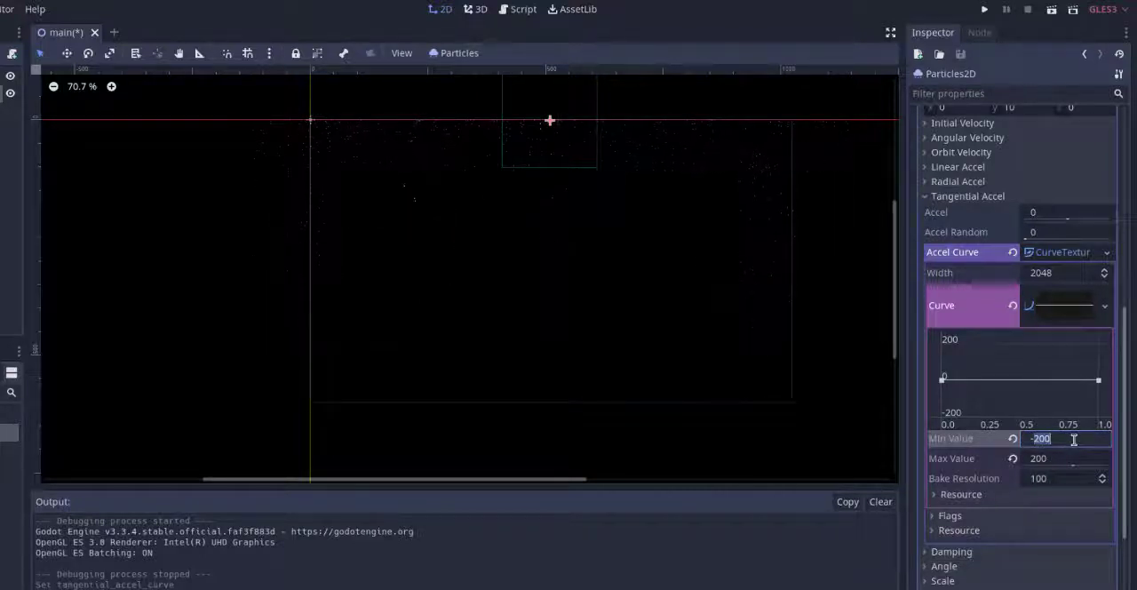
# Step: Set the curve editor's Min Value to -60 and Max Value to 60
pyautogui.write('-60')
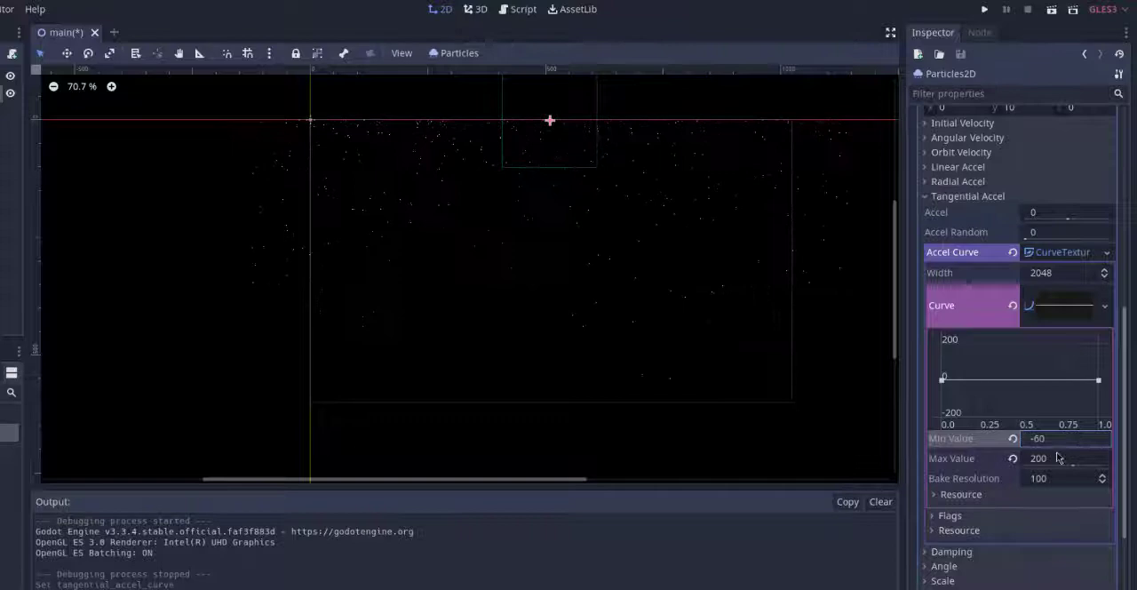
pyautogui.click(1066, 457)
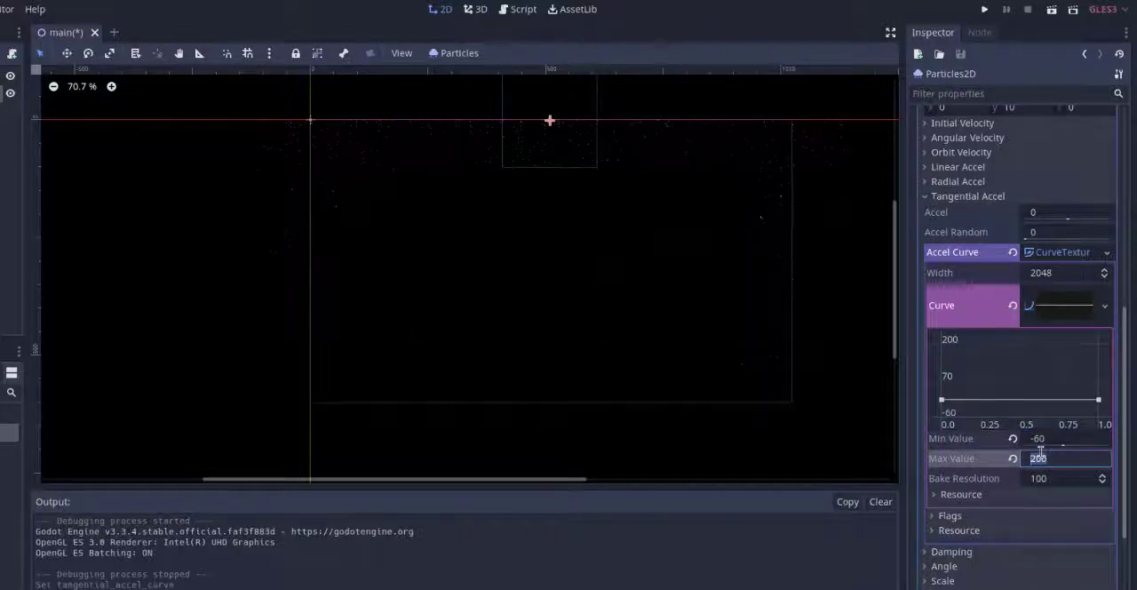
pyautogui.write('60')
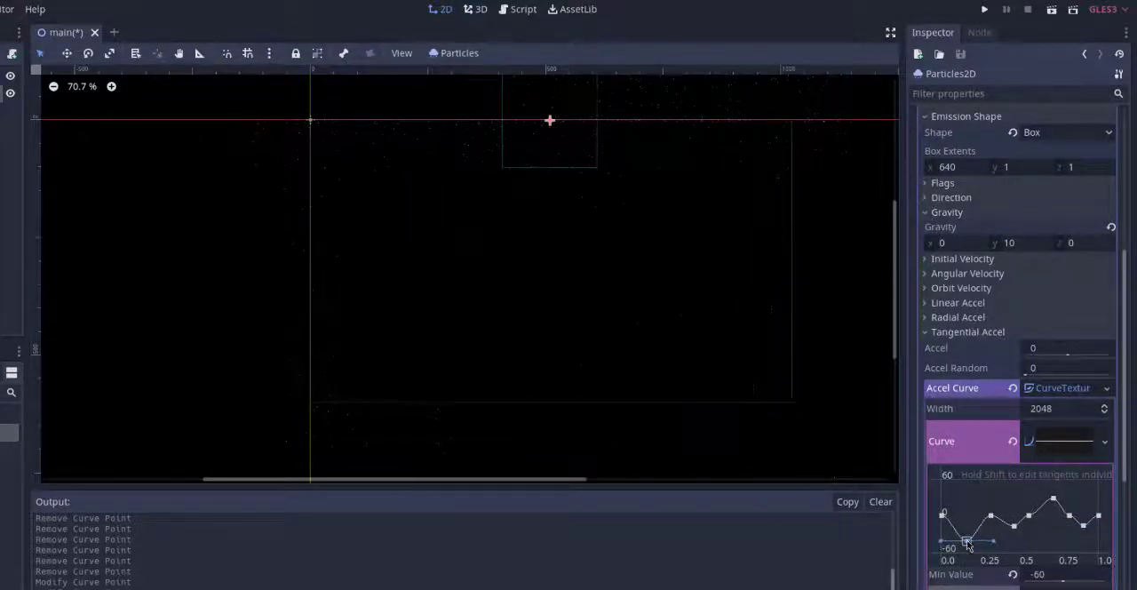
# Step: Drag a curve point down and right-click to remove an extra point
pyautogui.moveTo(966, 544); pyautogui.dragTo(965, 532)
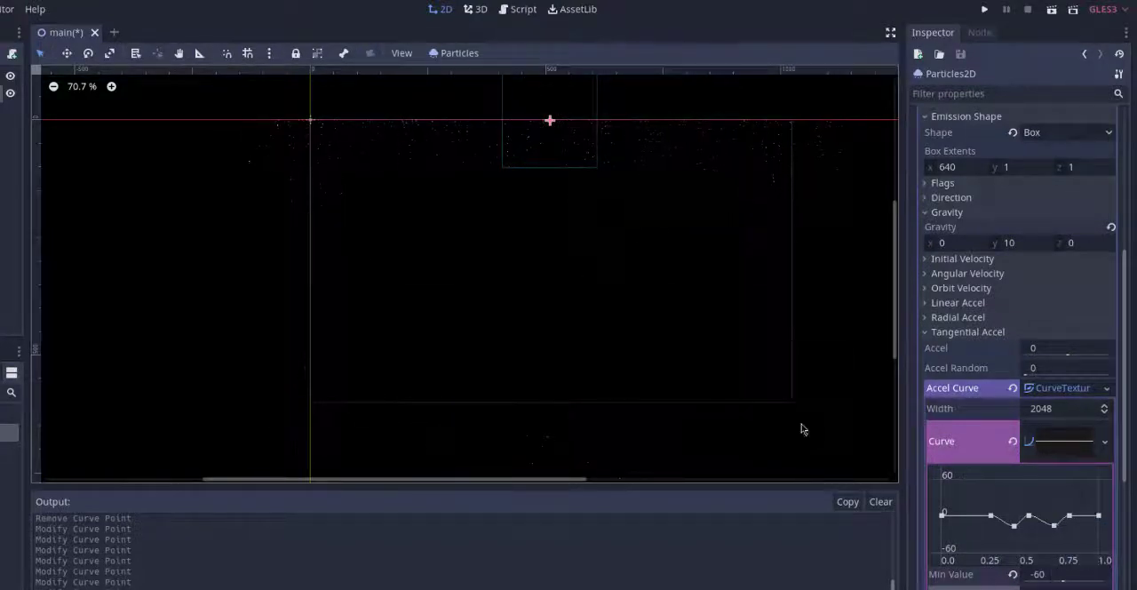
pyautogui.rightClick(1055, 528)
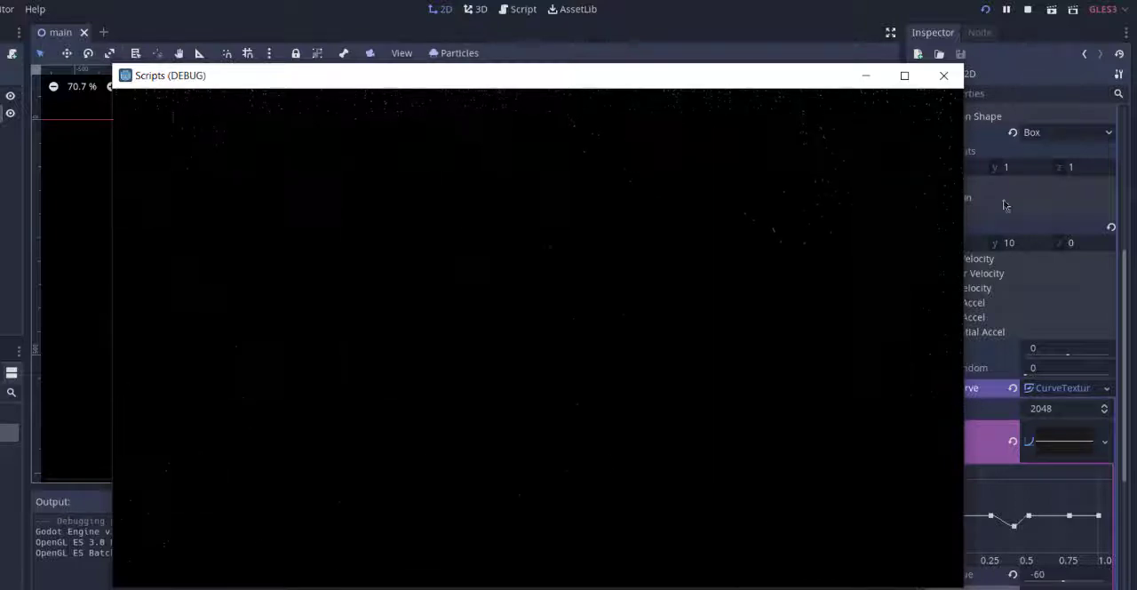
# Step: Close the running snowfall preview window
pyautogui.click(944, 75)
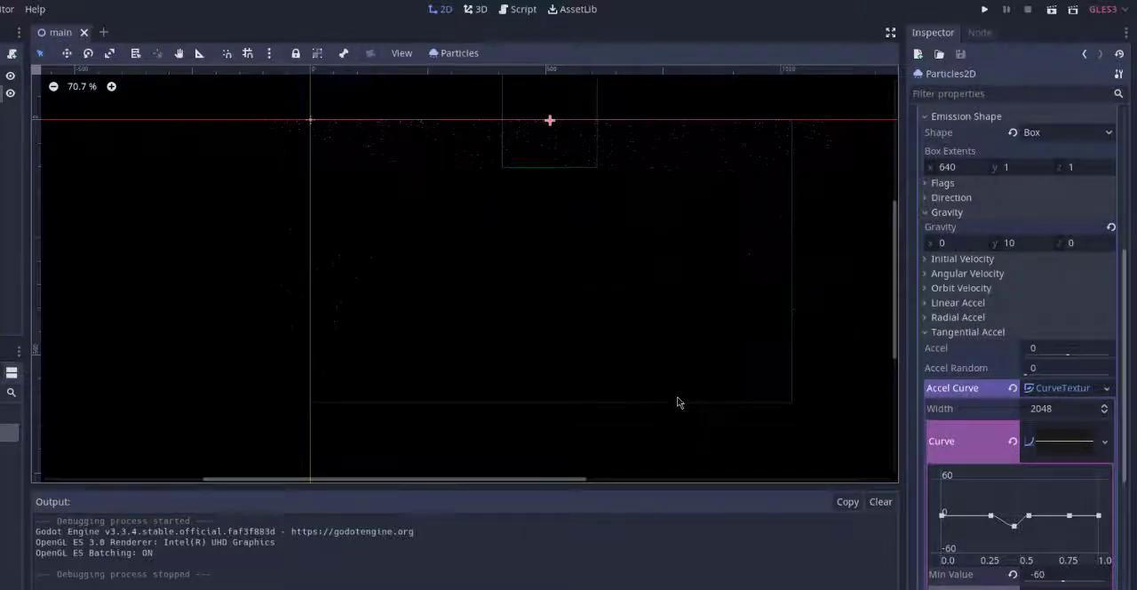
pyautogui.moveTo(453, 285)
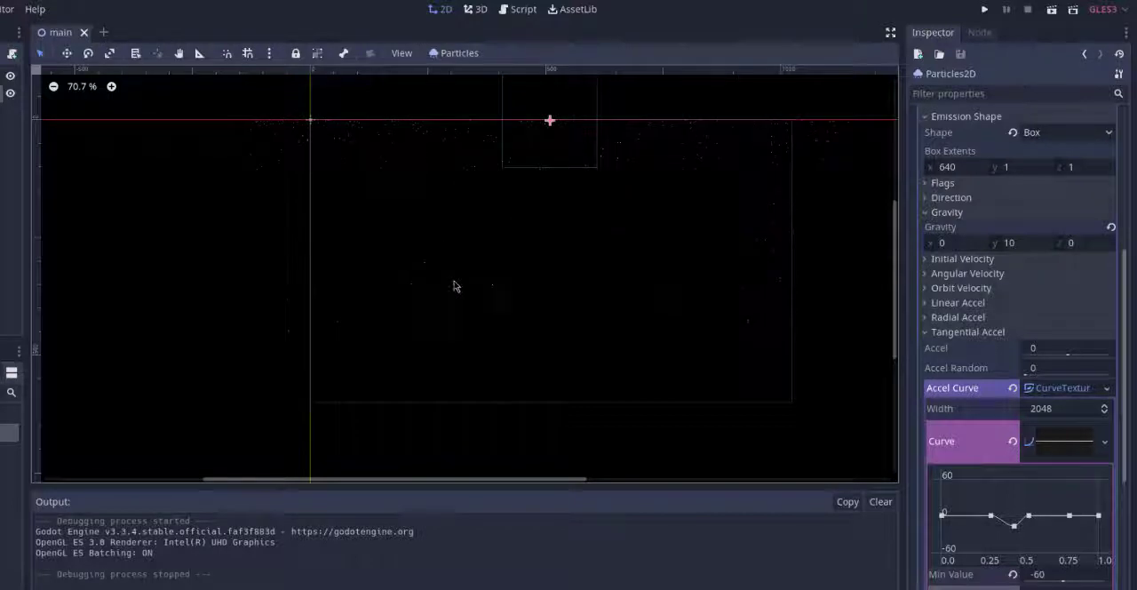